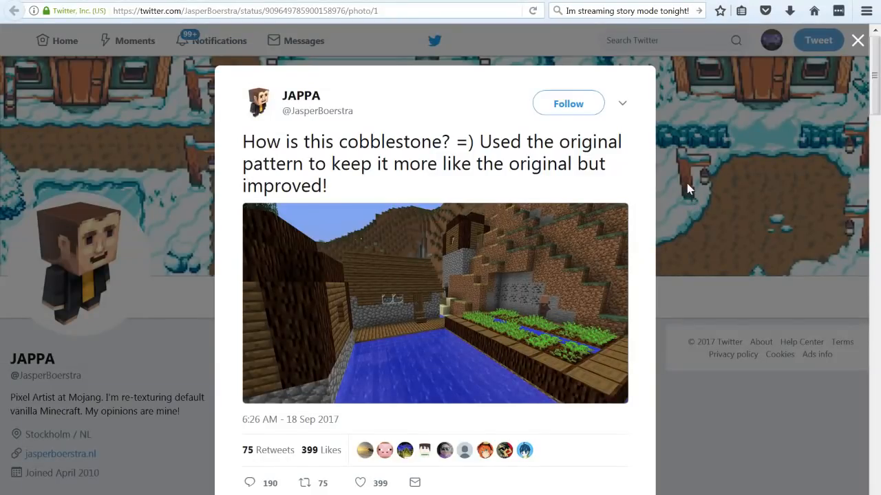
pyautogui.moveTo(681, 185)
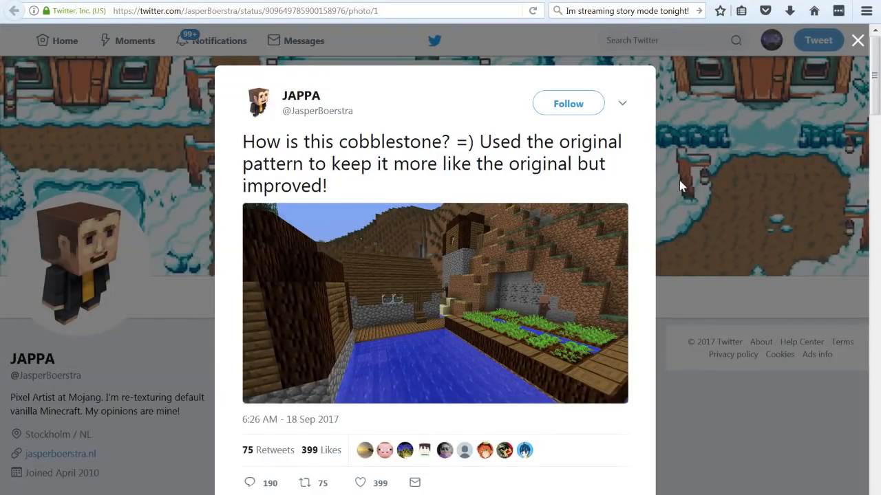
pyautogui.moveTo(677, 189)
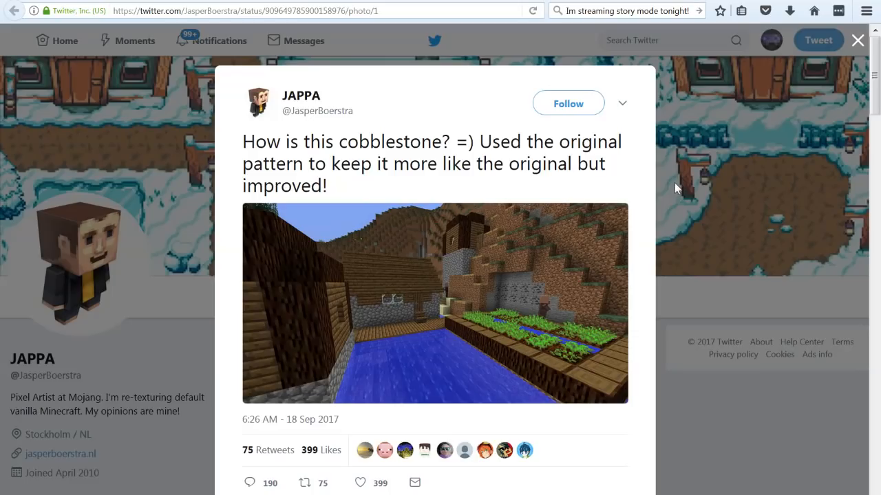
pyautogui.moveTo(468, 154)
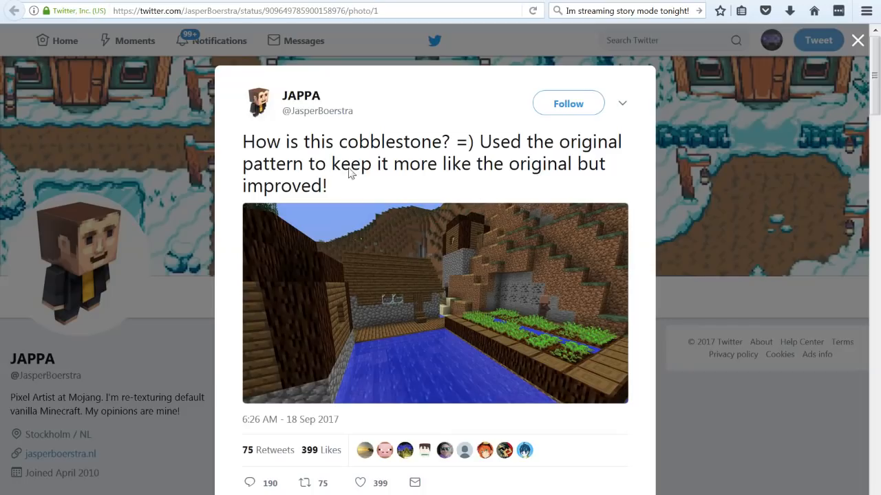
pyautogui.moveTo(552, 183)
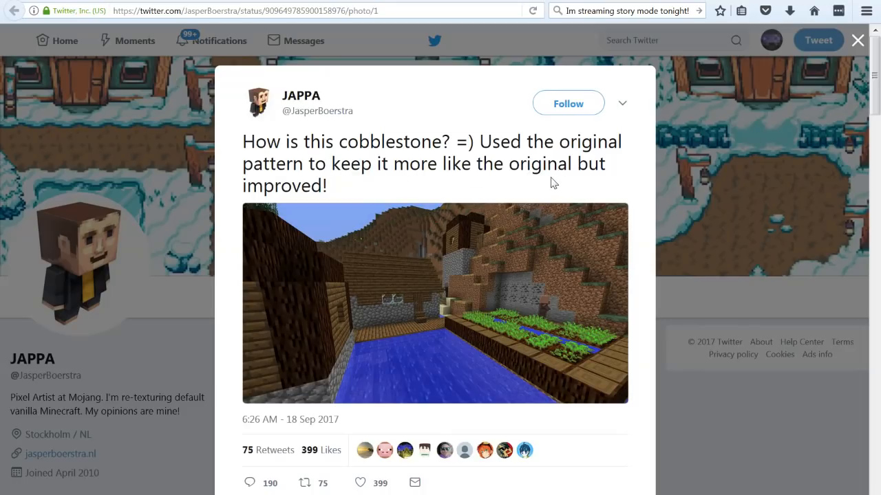
# - View the tweeted Minecraft village screenshot full-size on its own pbs.twimg.com image page
pyautogui.click(435, 302)
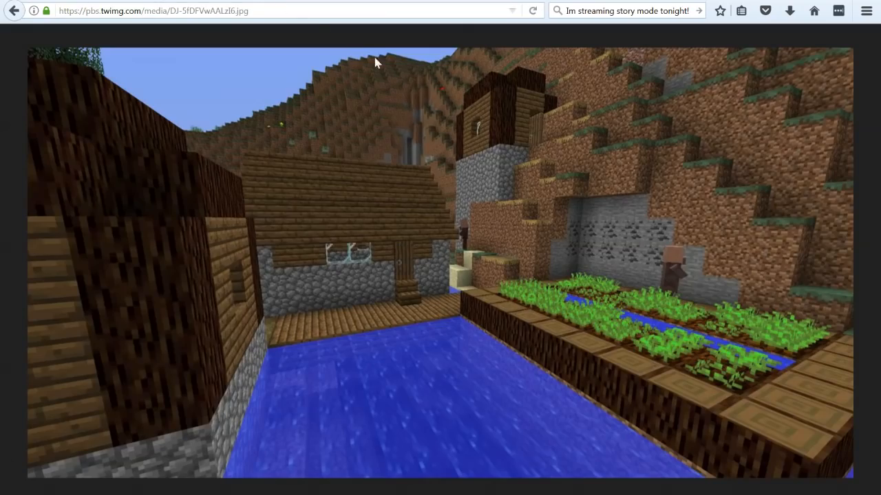
pyautogui.moveTo(563, 145)
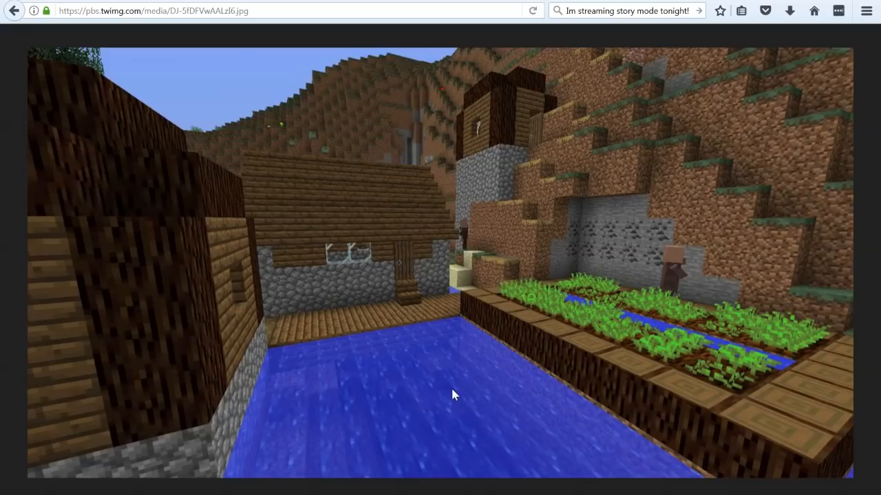
pyautogui.moveTo(440, 398)
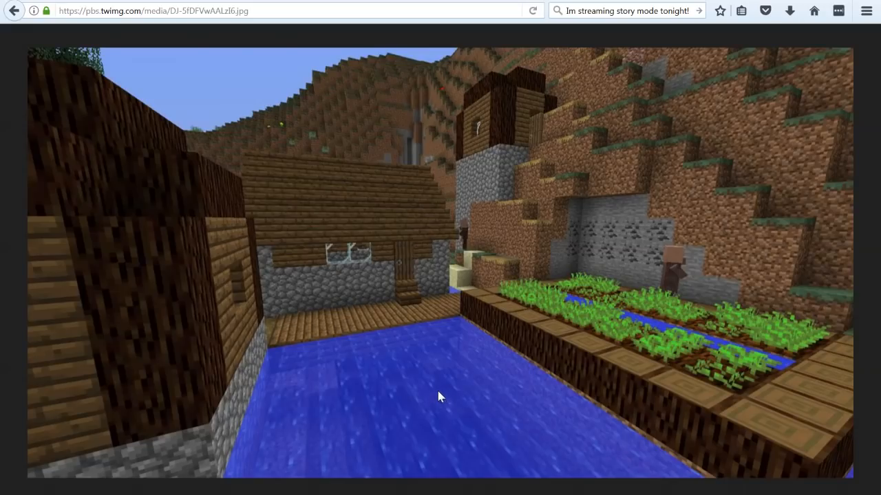
pyautogui.moveTo(396, 383)
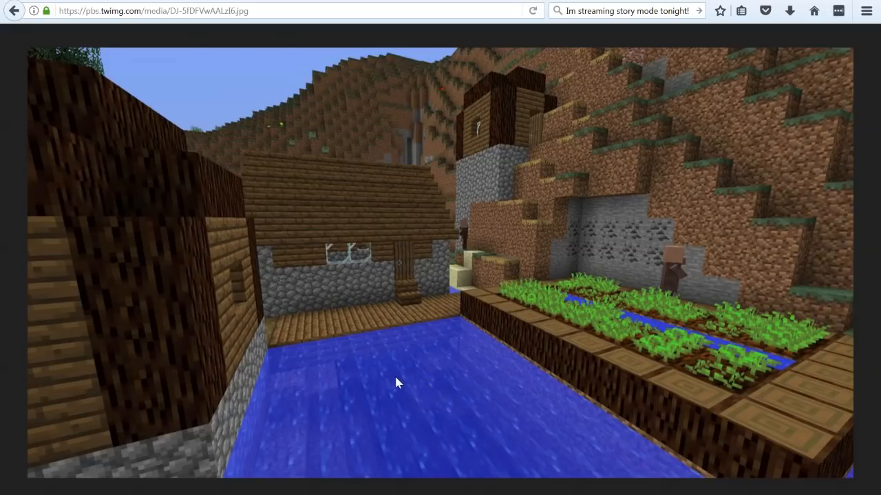
pyautogui.moveTo(290, 331)
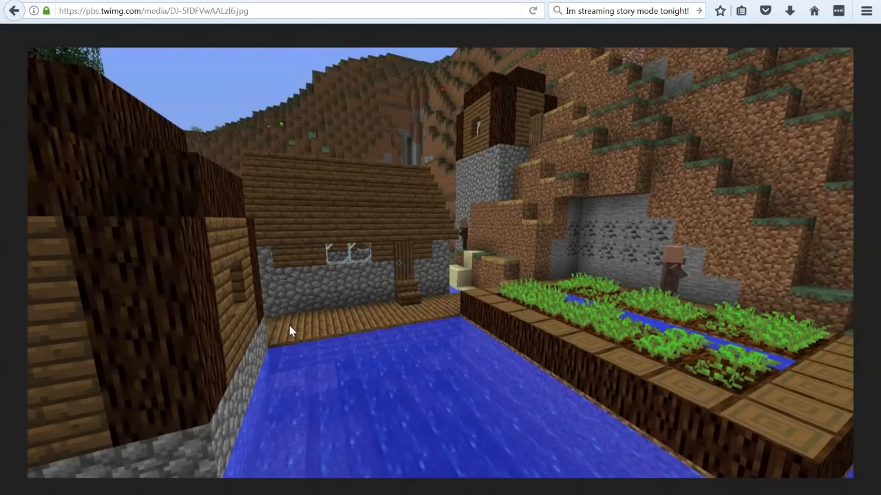
pyautogui.moveTo(437, 409)
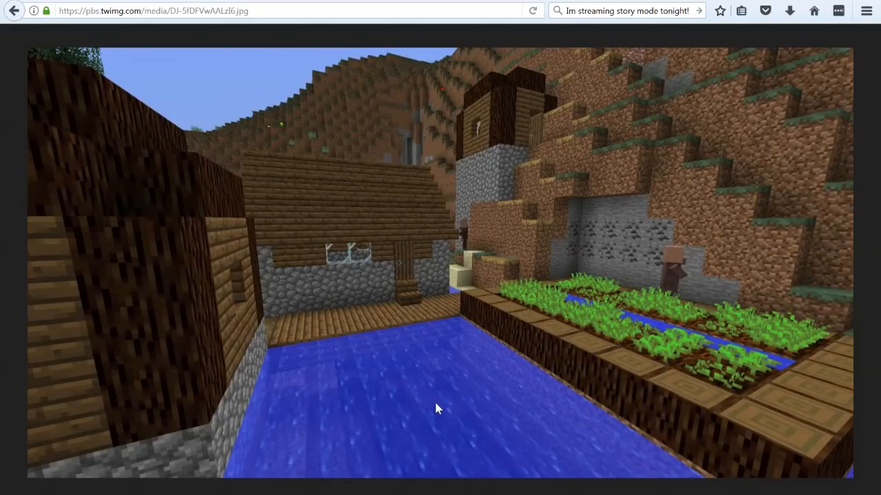
pyautogui.moveTo(432, 401)
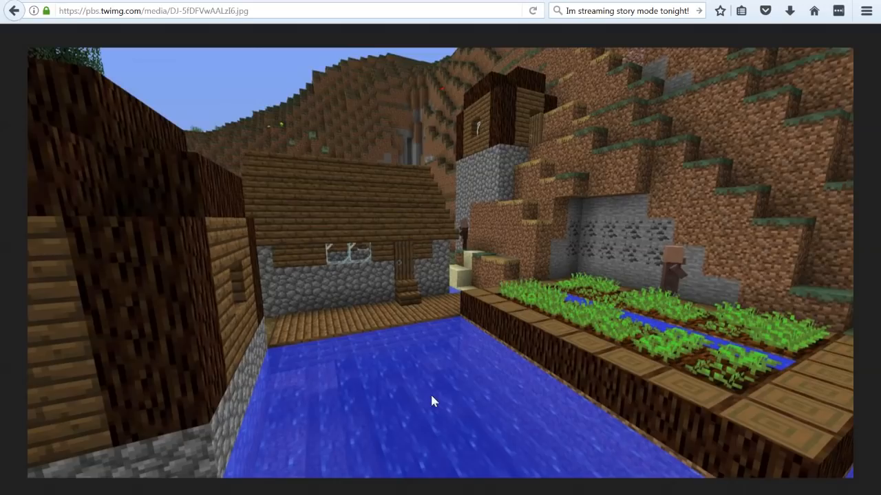
pyautogui.moveTo(437, 412)
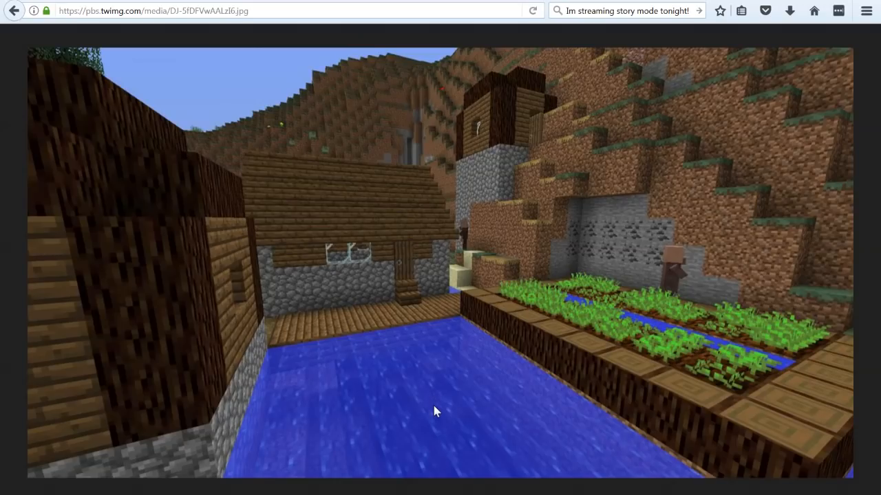
pyautogui.moveTo(214, 335)
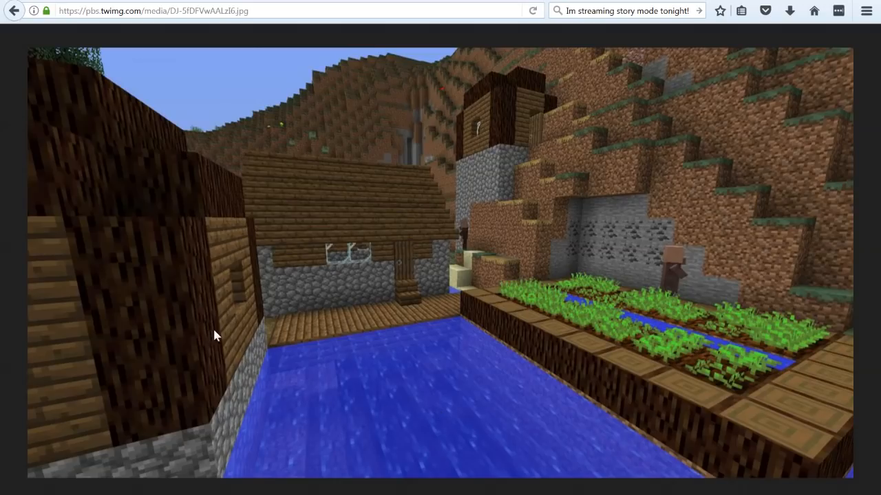
pyautogui.moveTo(320, 220)
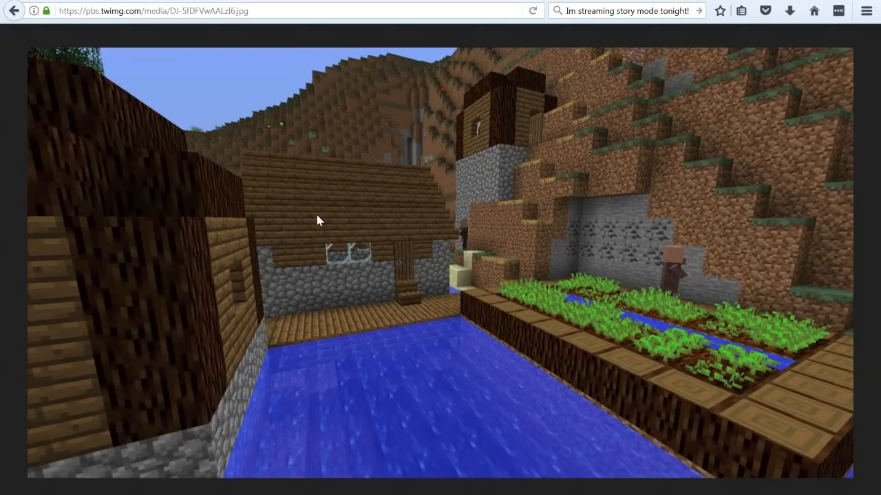
pyautogui.moveTo(339, 260)
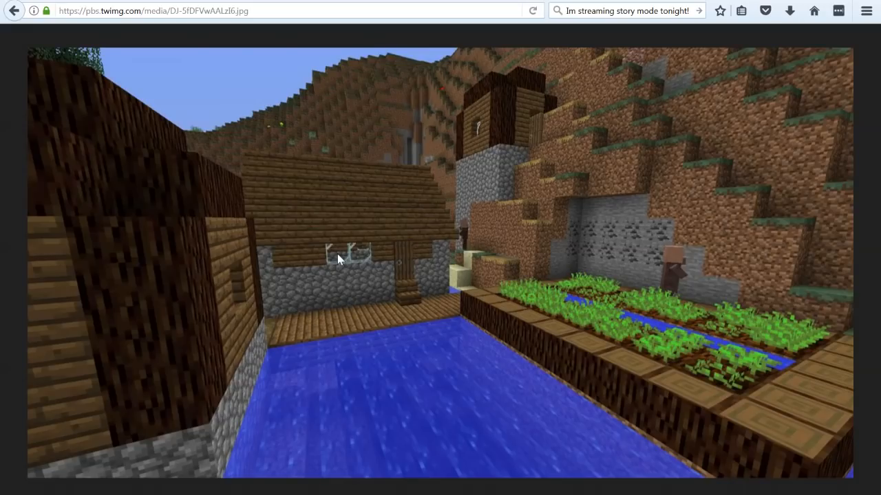
pyautogui.moveTo(393, 309)
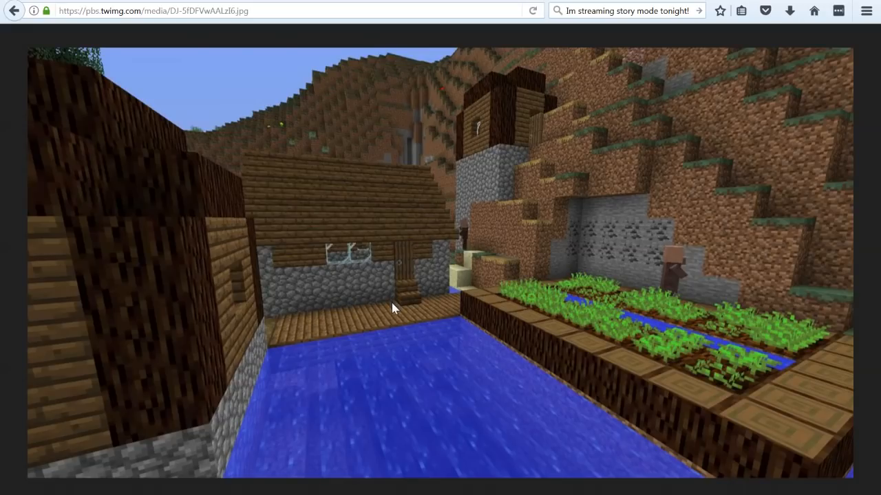
pyautogui.moveTo(384, 302)
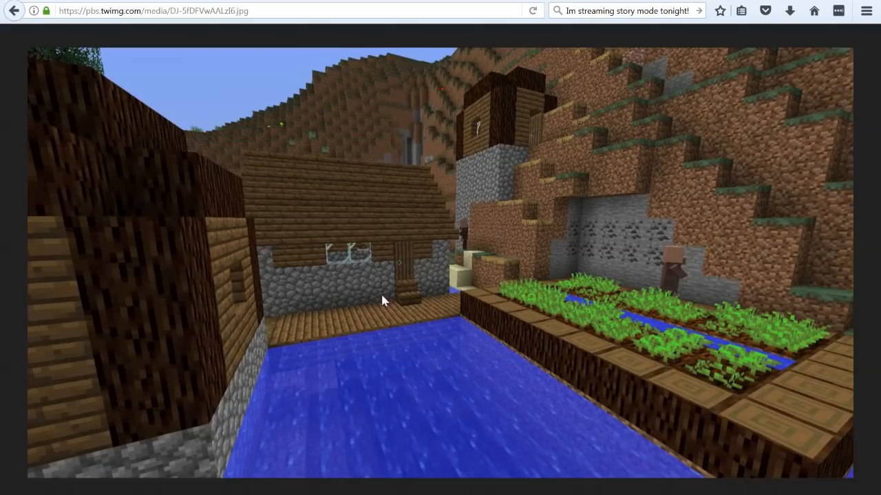
pyautogui.moveTo(384, 293)
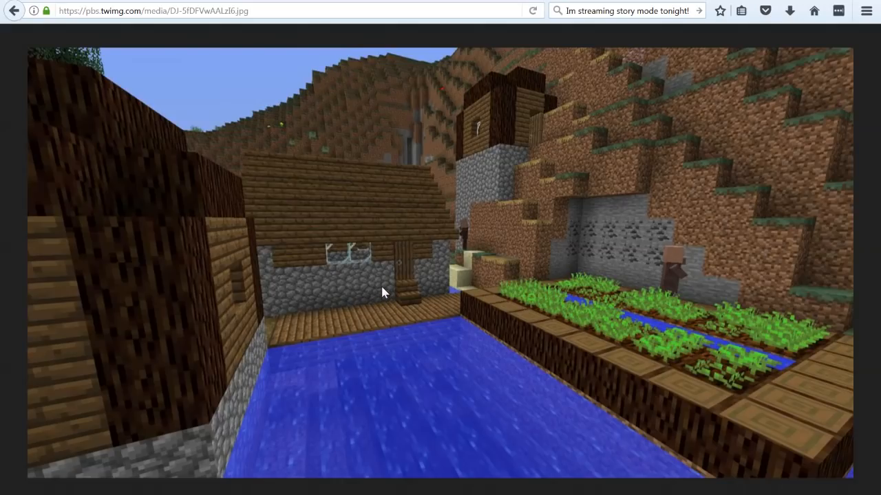
pyautogui.moveTo(241, 305)
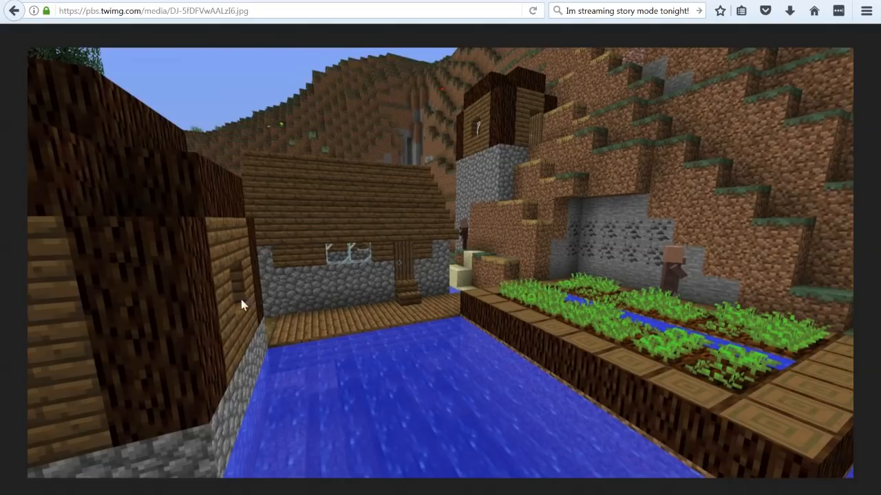
pyautogui.moveTo(531, 270)
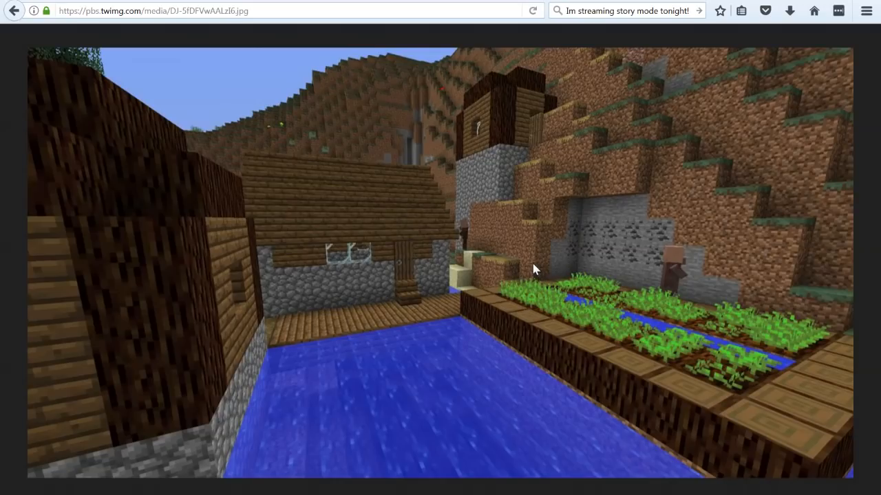
pyautogui.moveTo(503, 247)
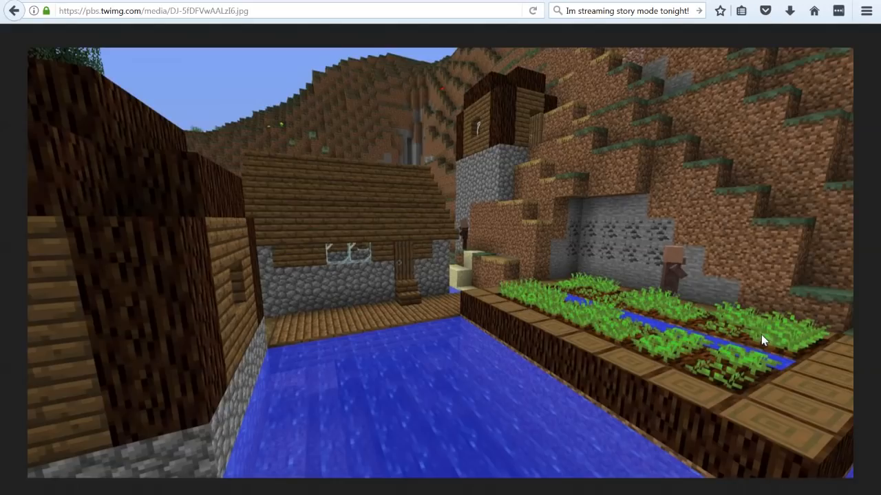
pyautogui.moveTo(772, 294)
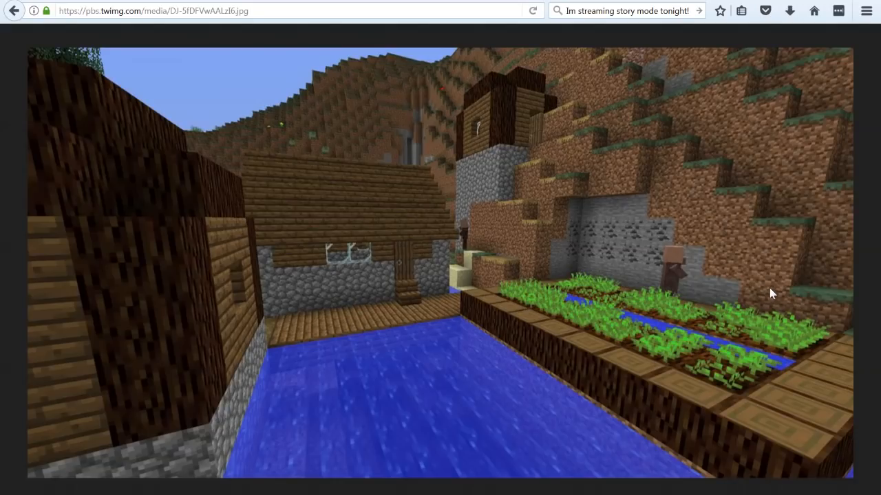